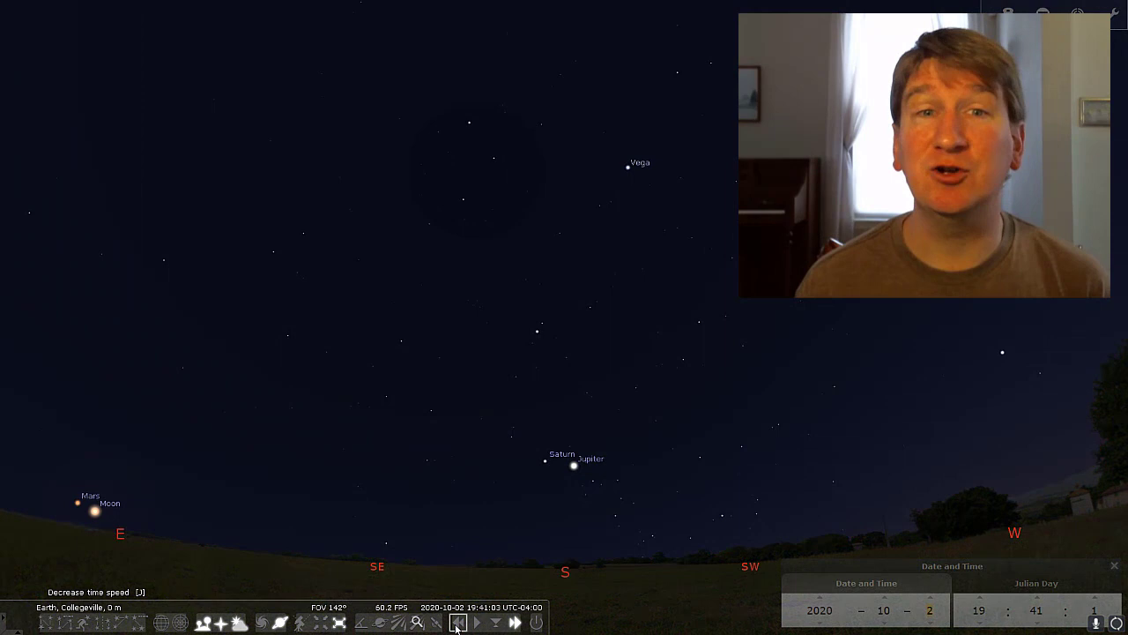
Slow the time rate so the Collegeville sky settles at 20:00 on 2 October 2020.
left_click(476, 622)
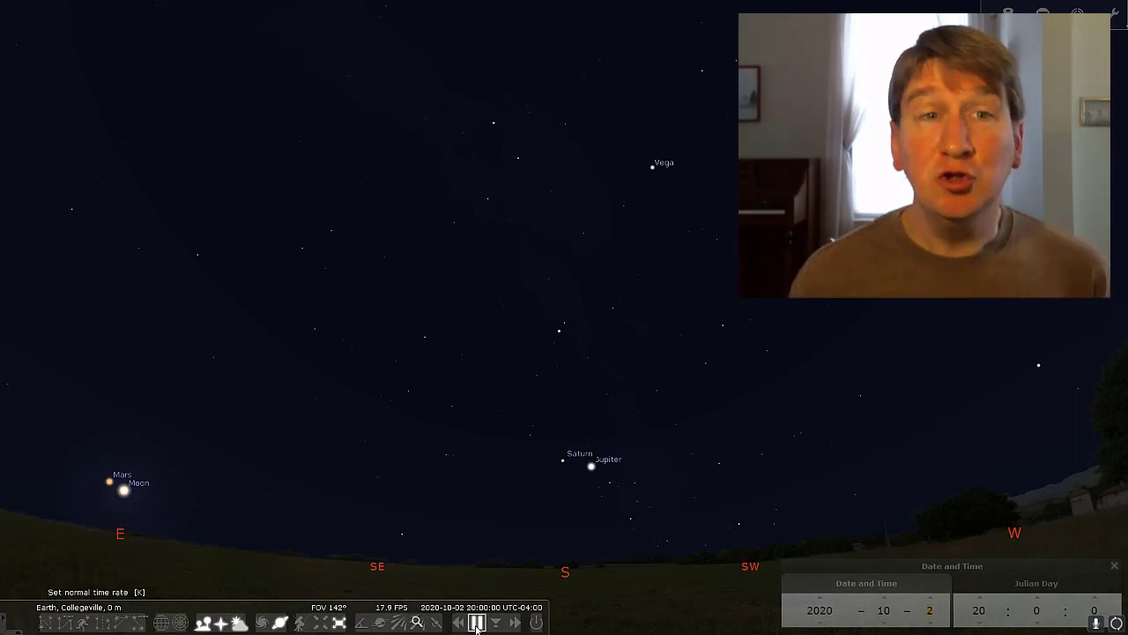
left_click(476, 624)
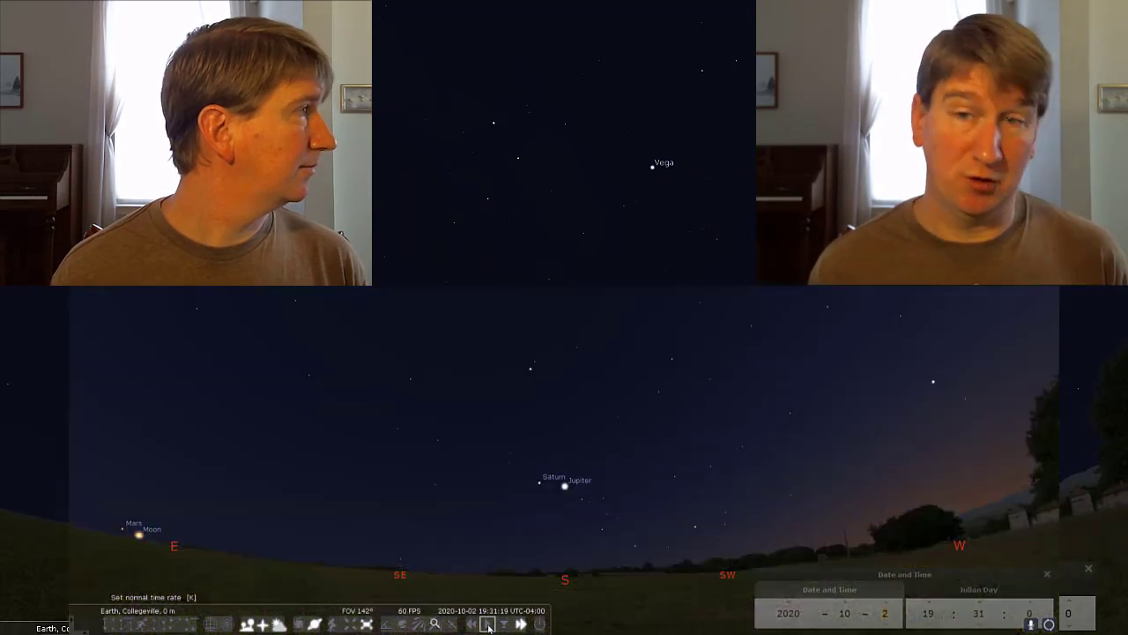
Return to normal time rate with the clock at about 20:06, Mars and the Moon higher in the east.
left_click(521, 624)
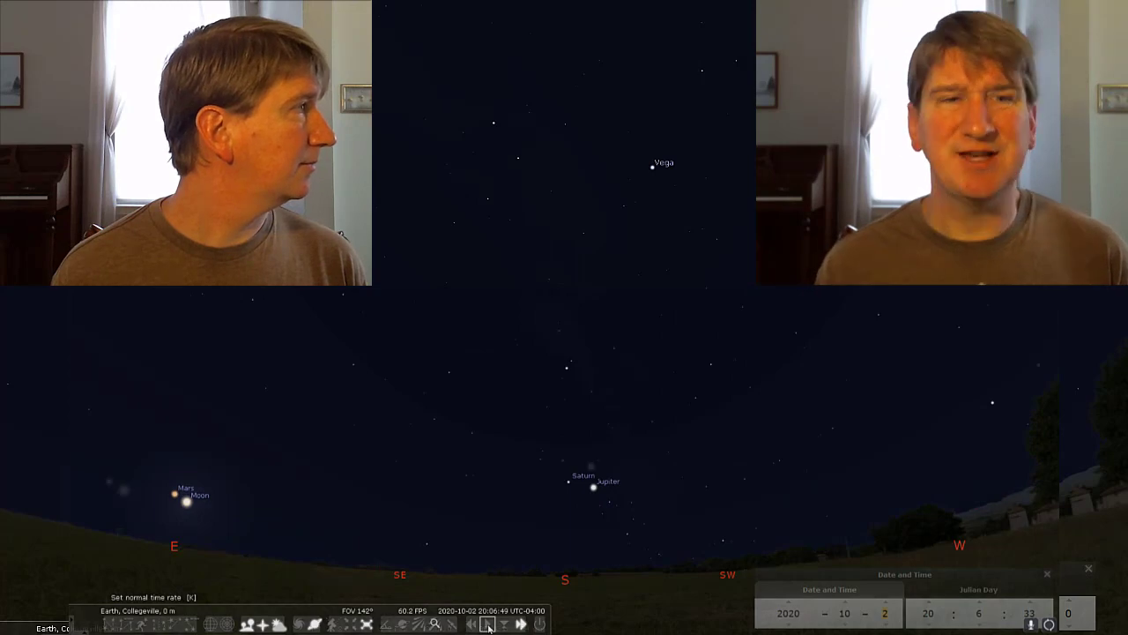